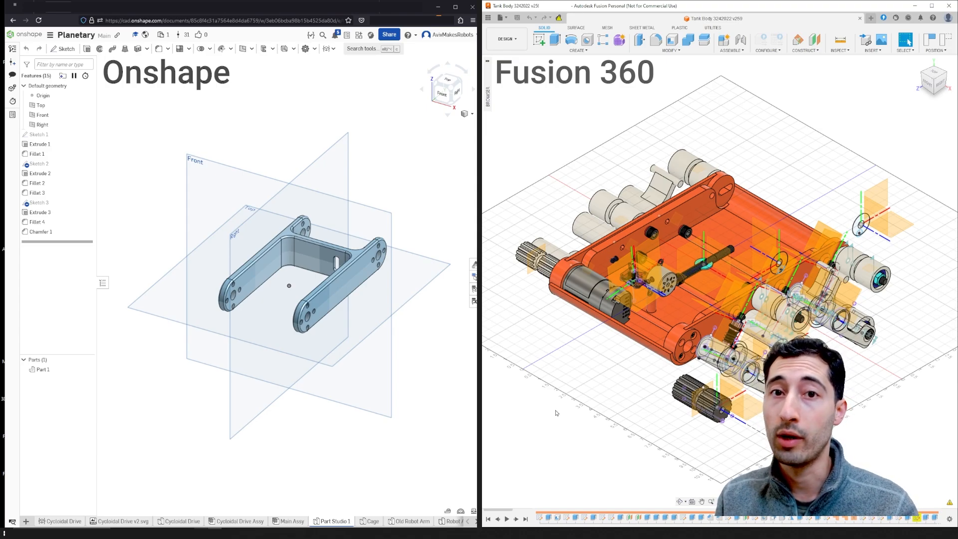
mouse_move(439, 326)
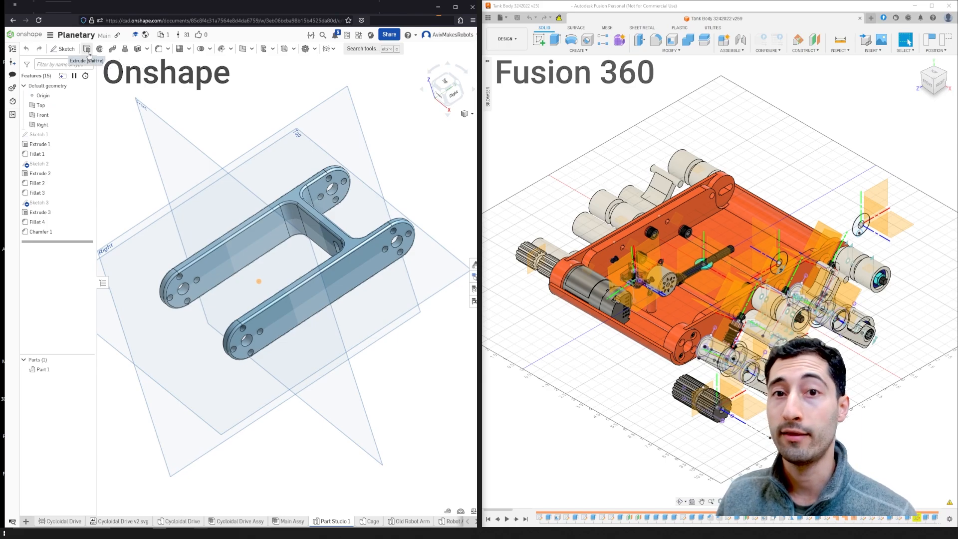
- Switch to the Main Assy robot arm assembly and scroll through its 44-instance list
click(86, 49)
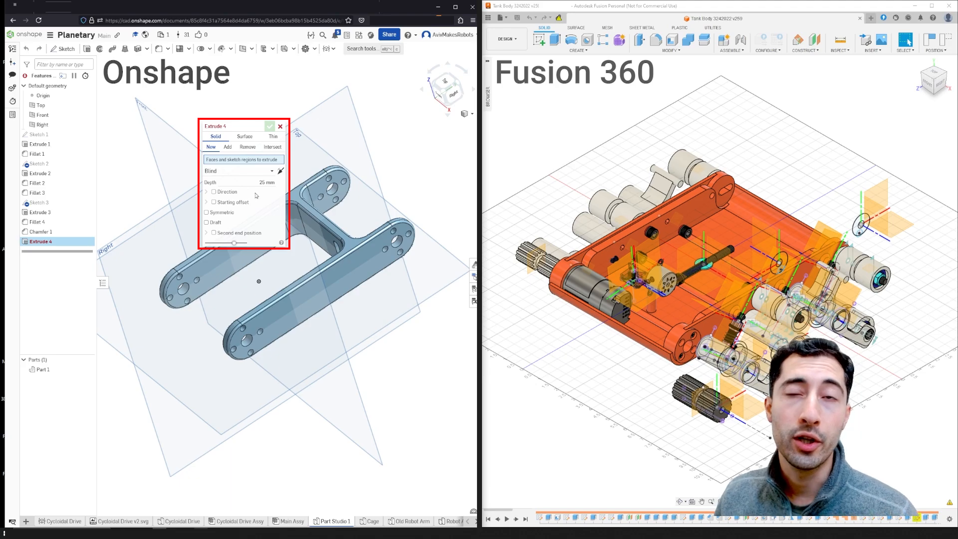
mouse_move(220, 215)
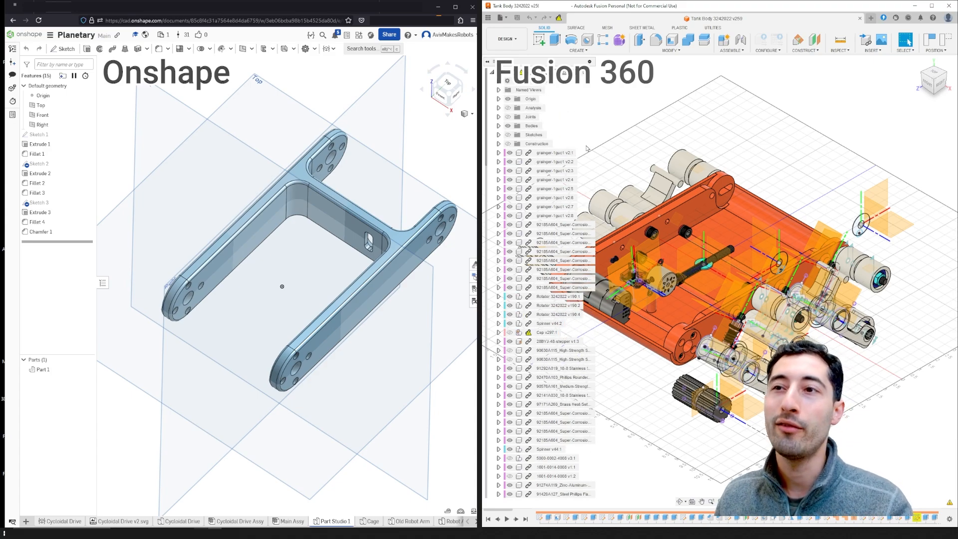
scroll(down, 3)
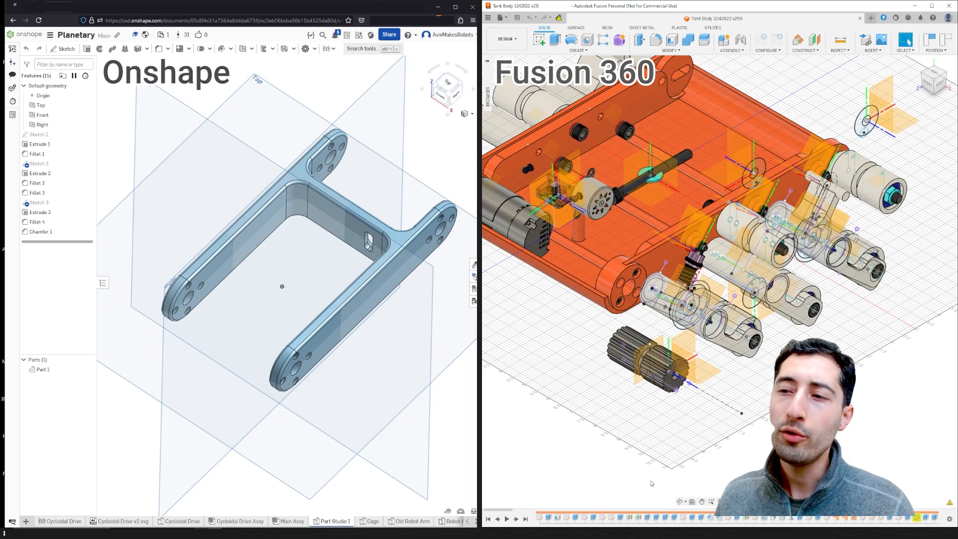
mouse_move(642, 492)
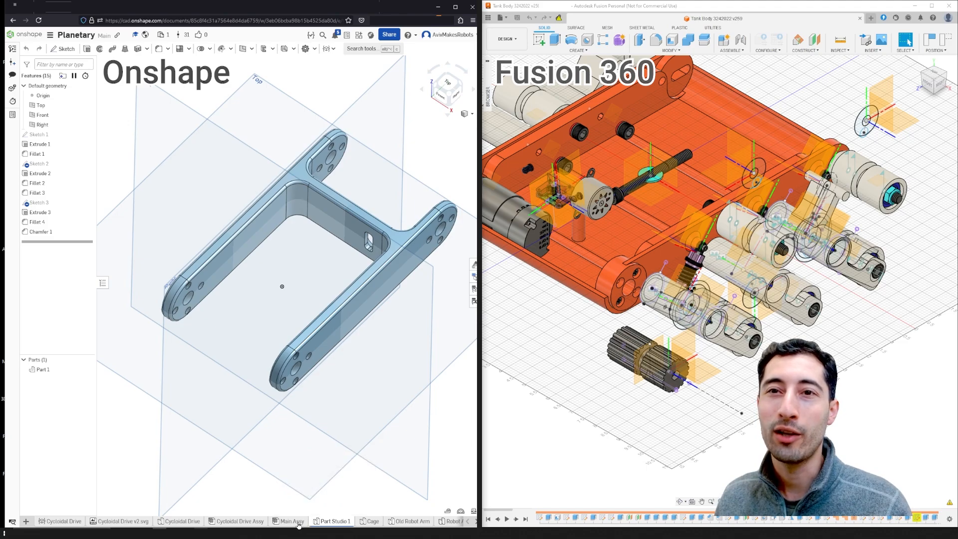
click(290, 521)
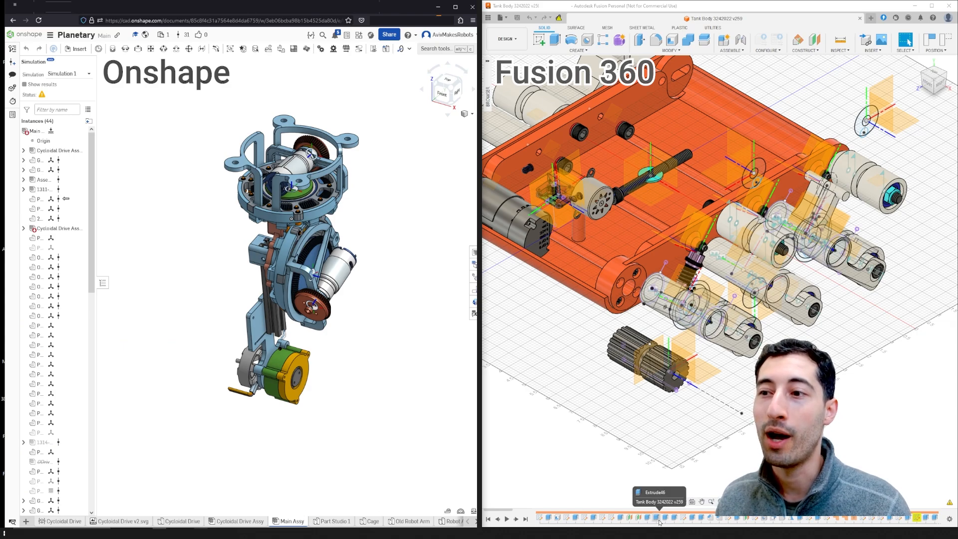
scroll(down, 3)
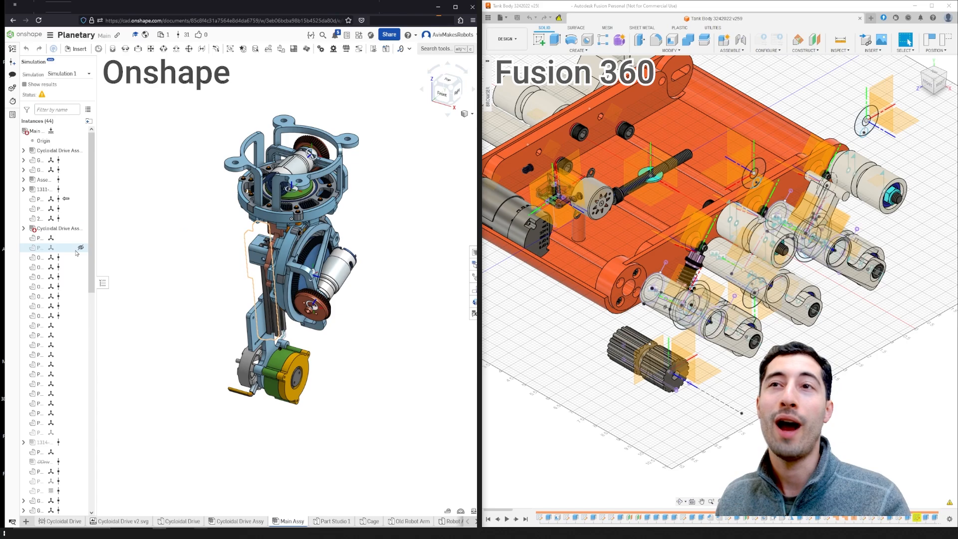
mouse_move(57, 315)
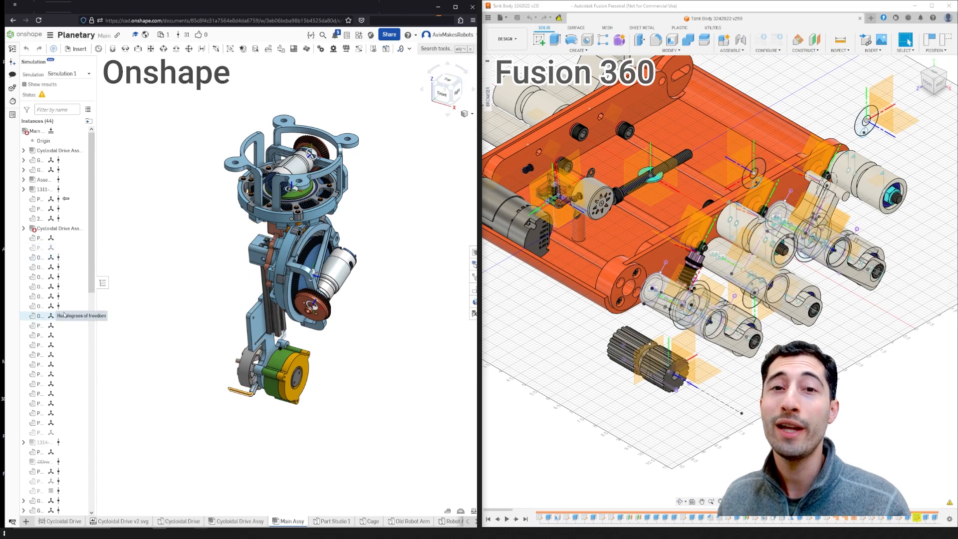
mouse_move(177, 254)
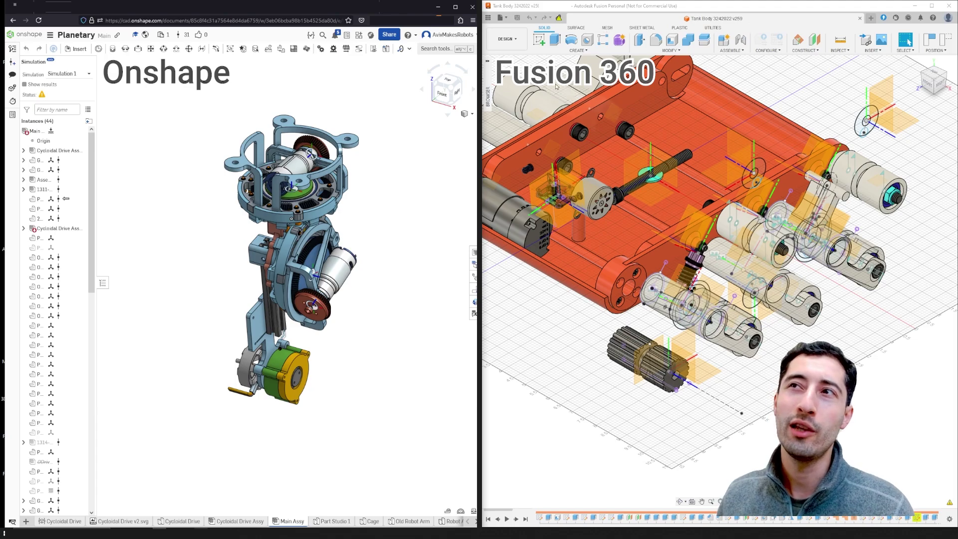
mouse_move(520, 44)
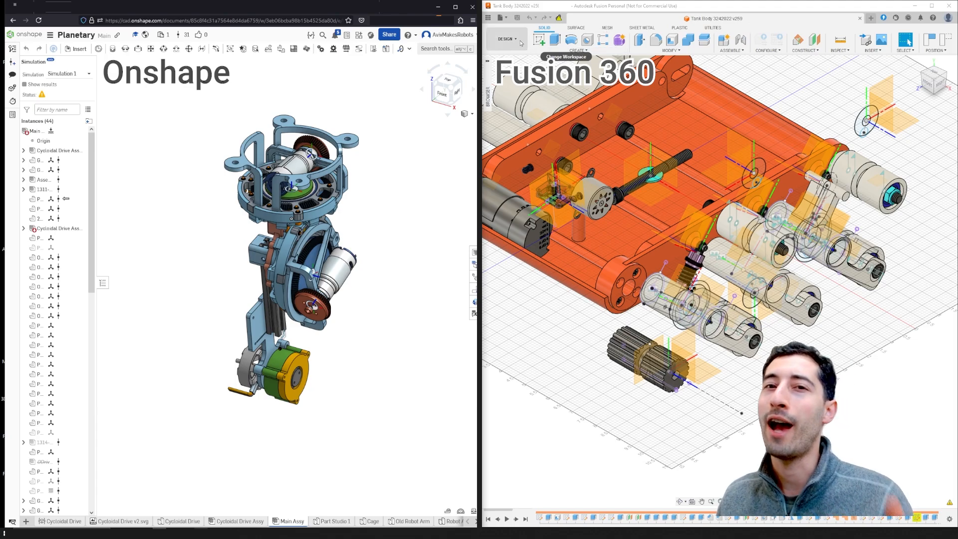
- Show the DESIGN workspace list with Animation, Simulation, Manufacture and Drawing options
click(506, 38)
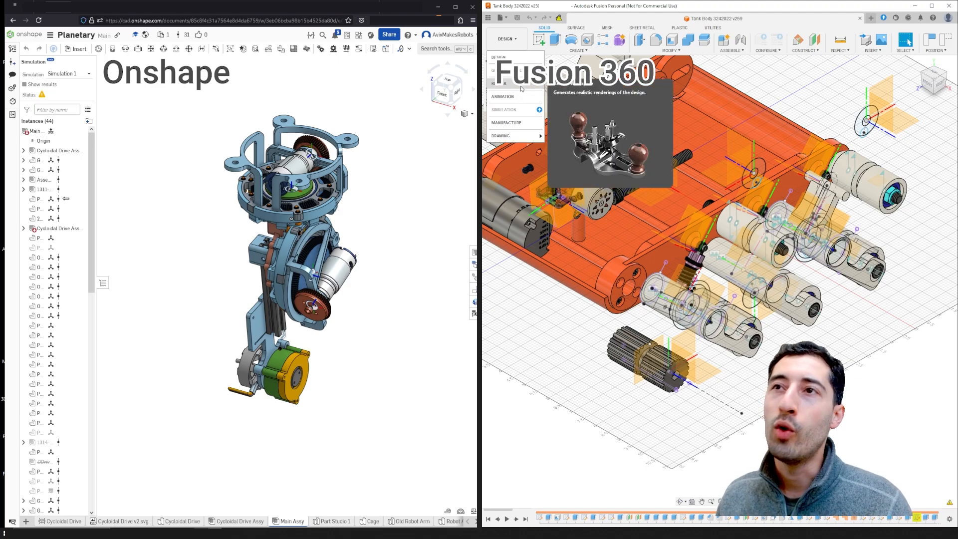
mouse_move(503, 97)
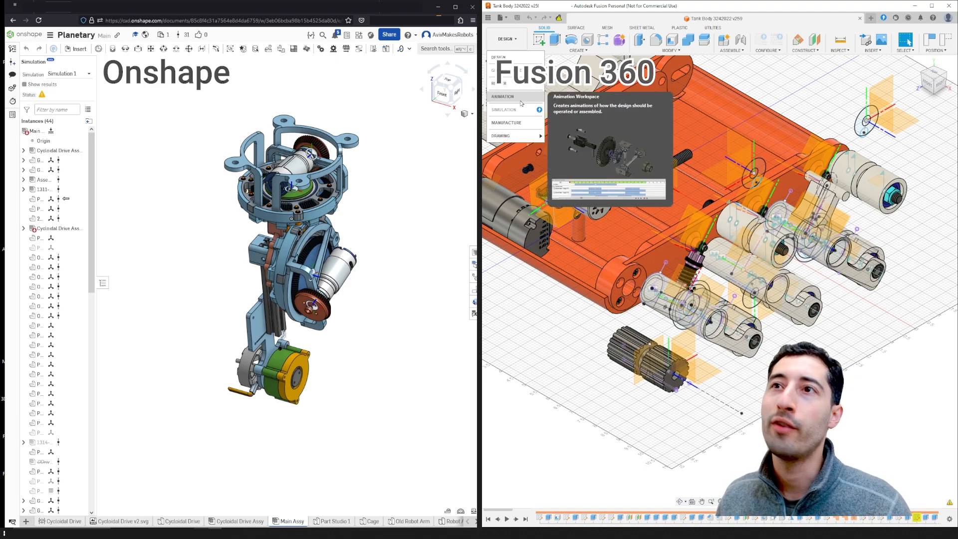
mouse_move(505, 121)
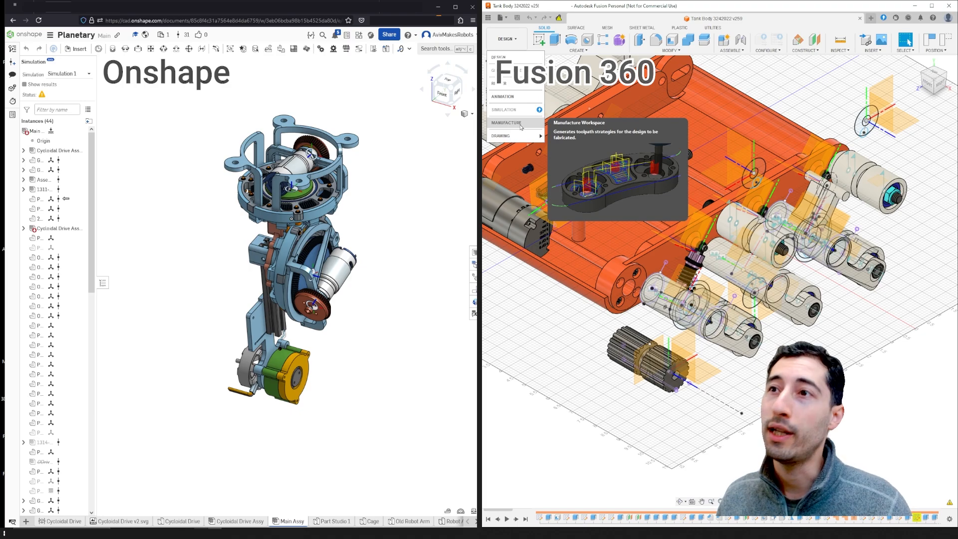
mouse_move(519, 127)
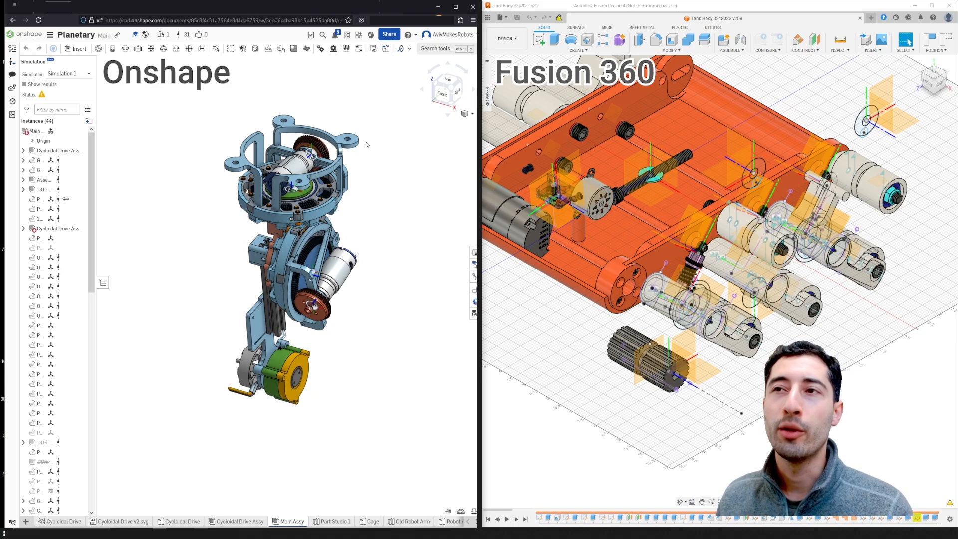
mouse_move(359, 157)
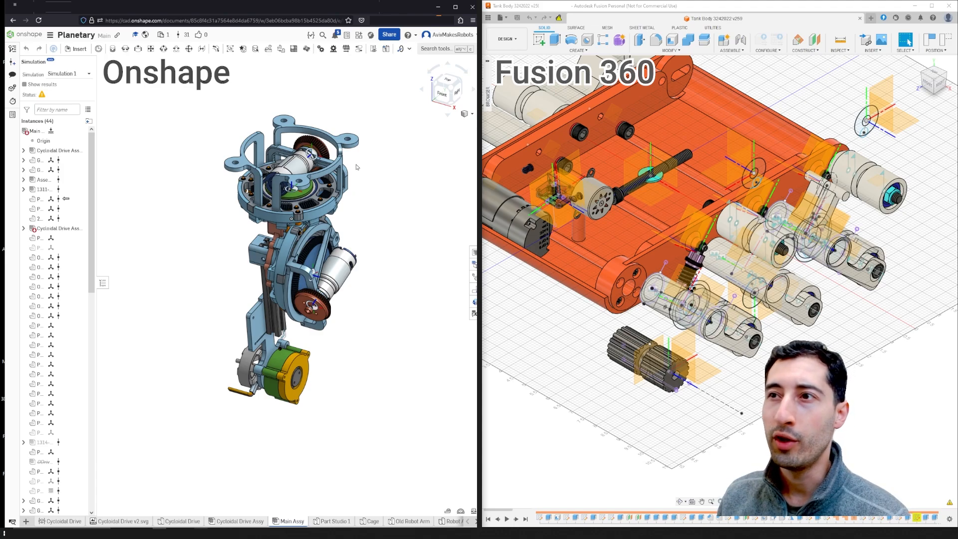
mouse_move(351, 166)
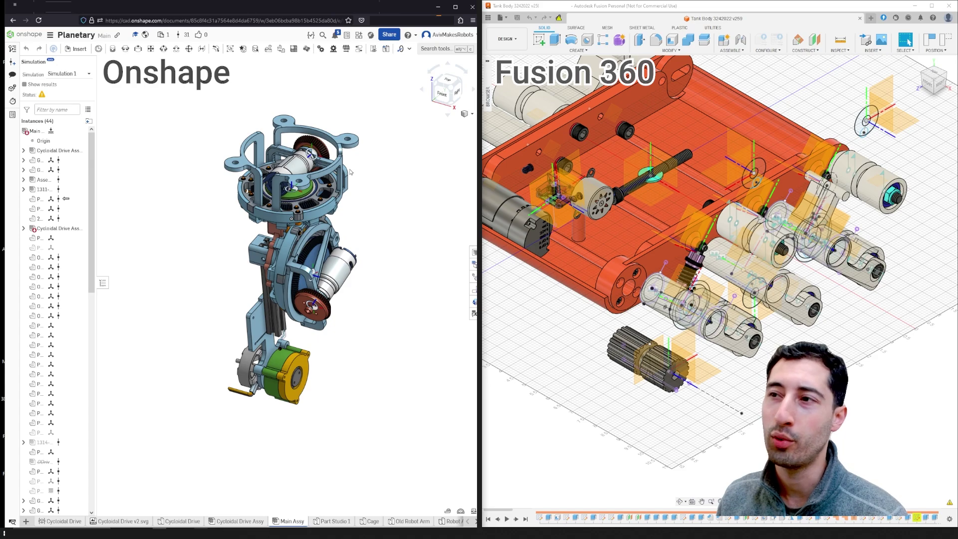
mouse_move(389, 170)
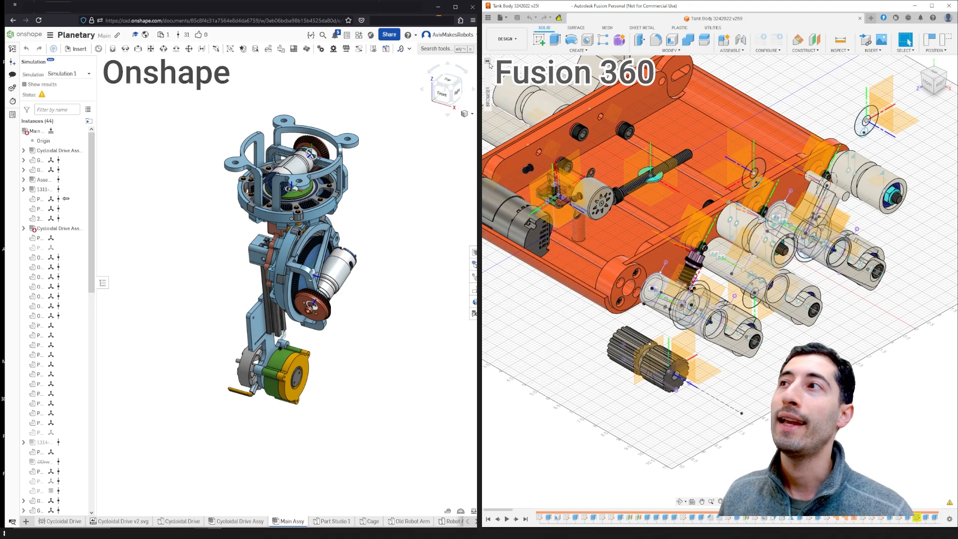
mouse_move(424, 203)
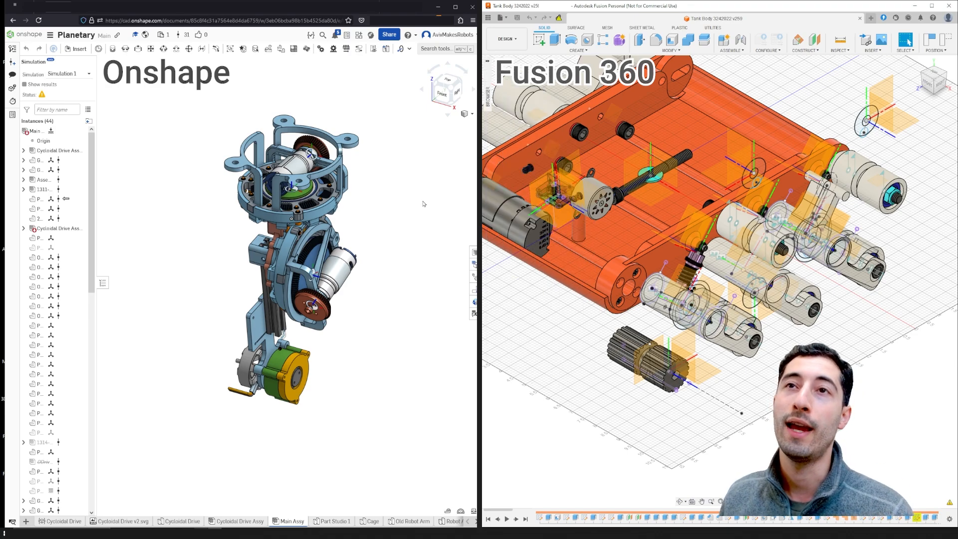
mouse_move(411, 198)
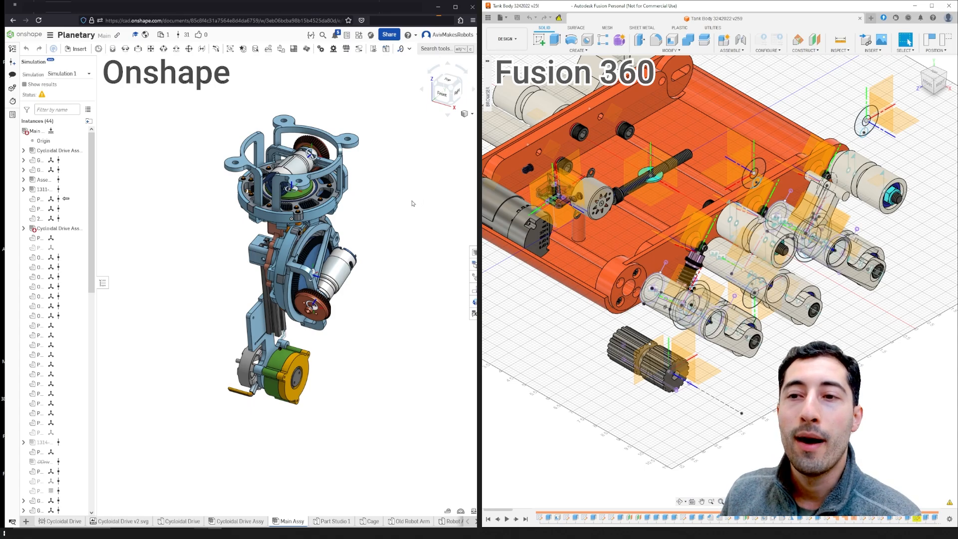
mouse_move(397, 263)
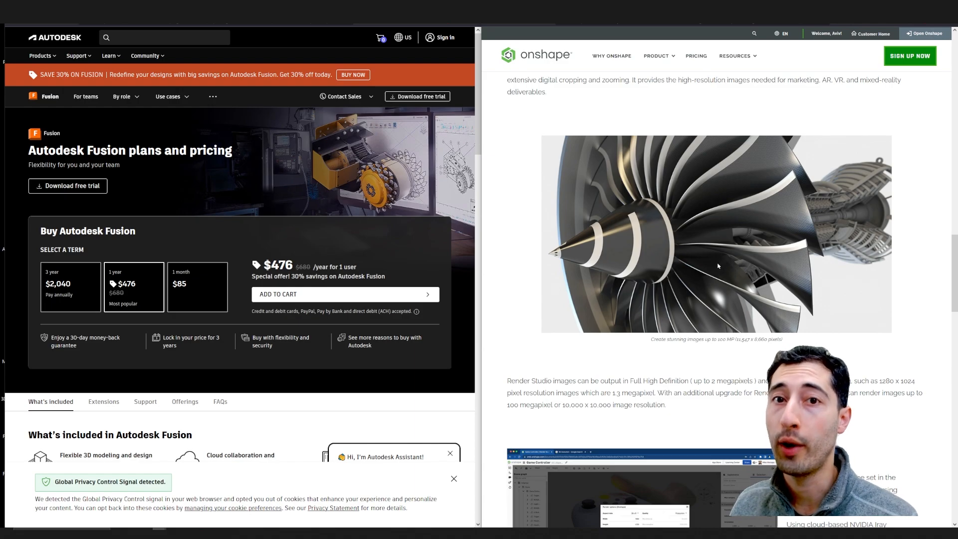
mouse_move(534, 291)
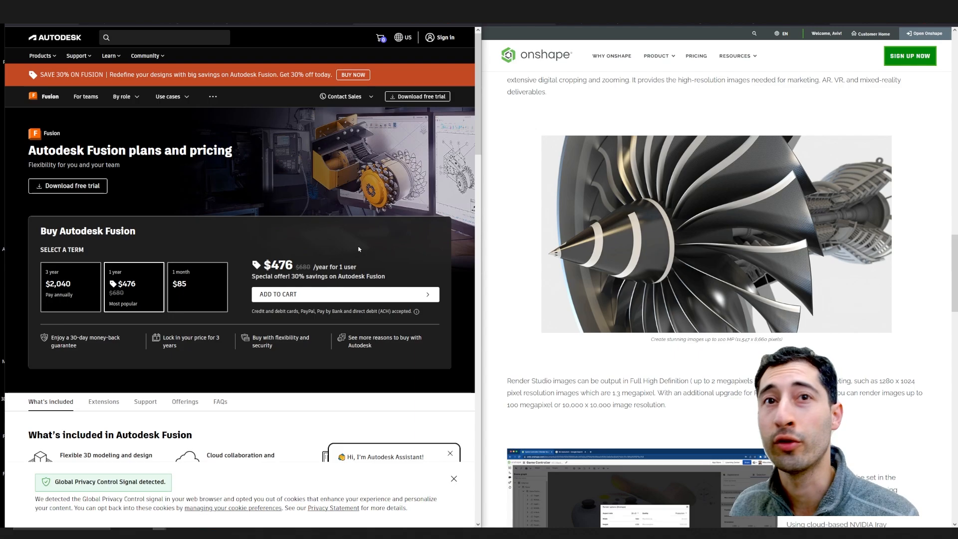
scroll(down, 3)
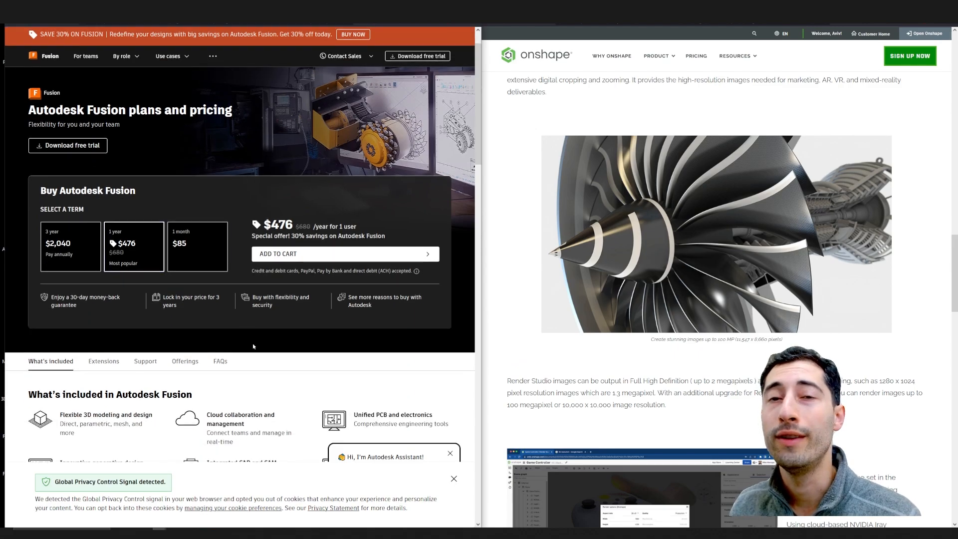
mouse_move(503, 313)
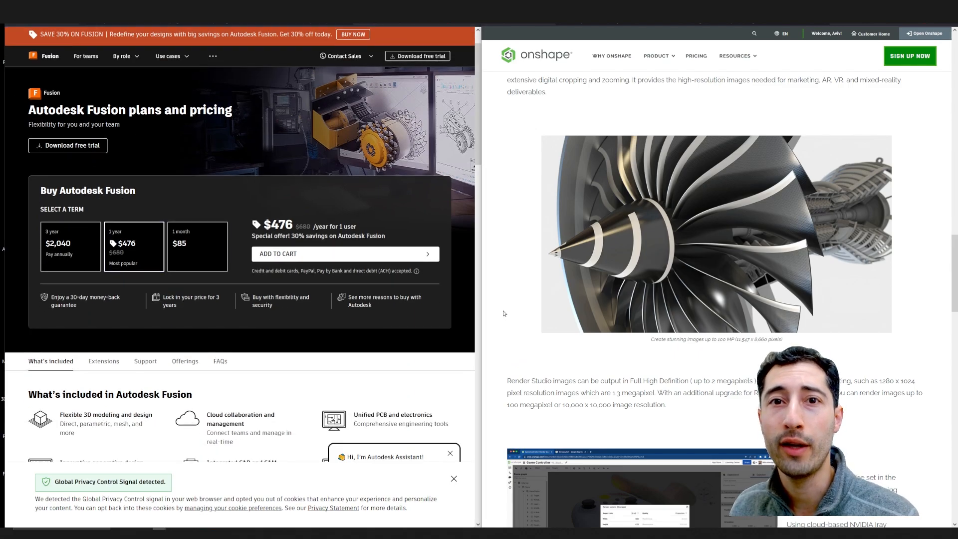
scroll(down, 3)
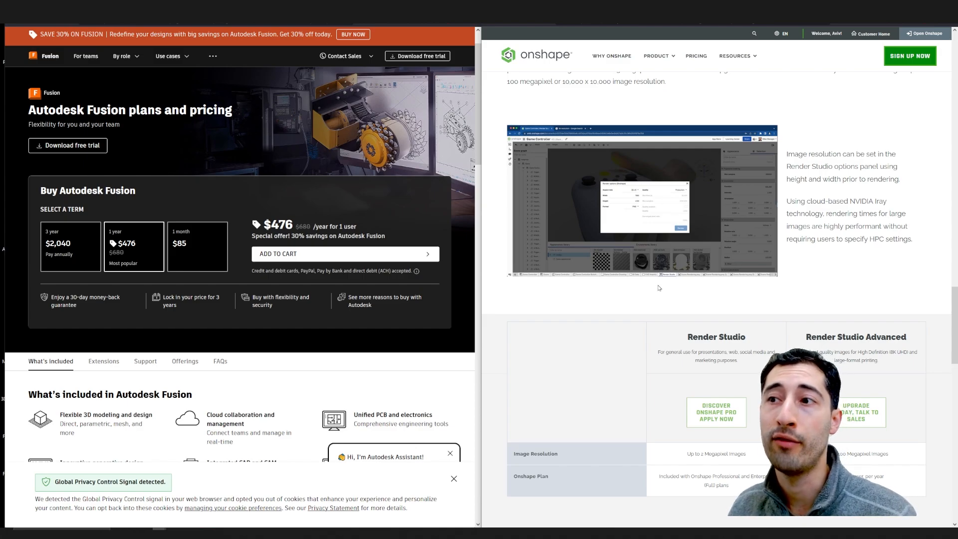
- Scroll past Render Studio to the Discover Onshape Professional sign-up offering six months free
scroll(down, 3)
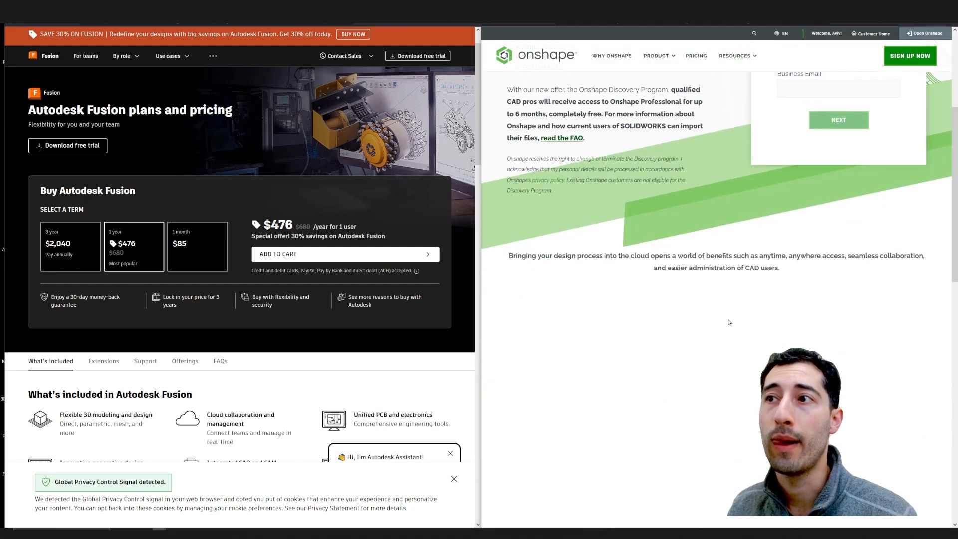
scroll(down, 3)
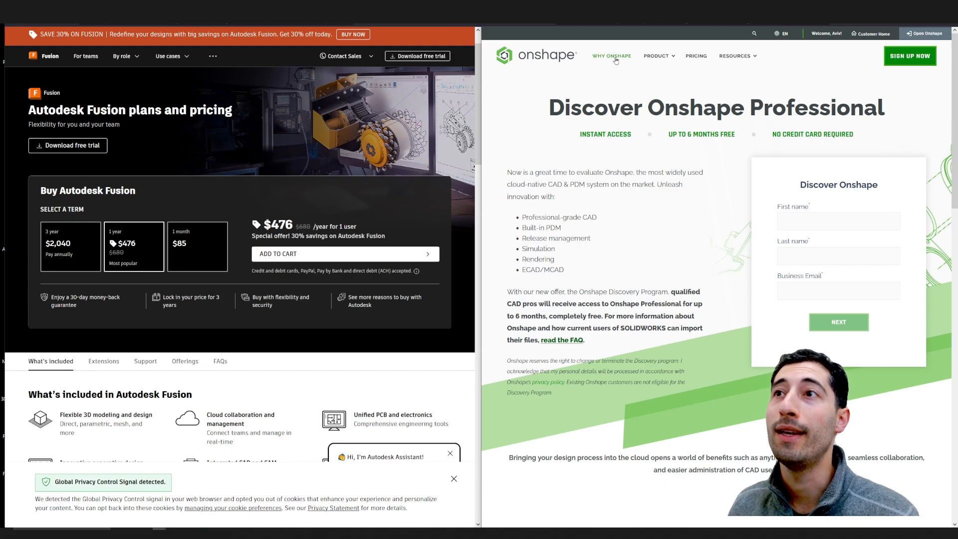
- Navigate via Why Onshape to the Plans and Pricing page listing Free through Enterprise plans
click(612, 56)
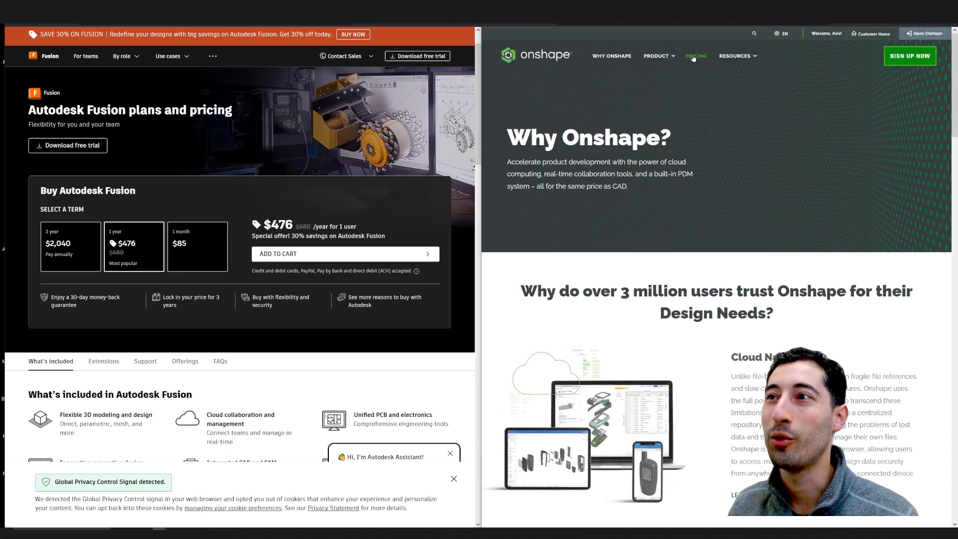
click(696, 56)
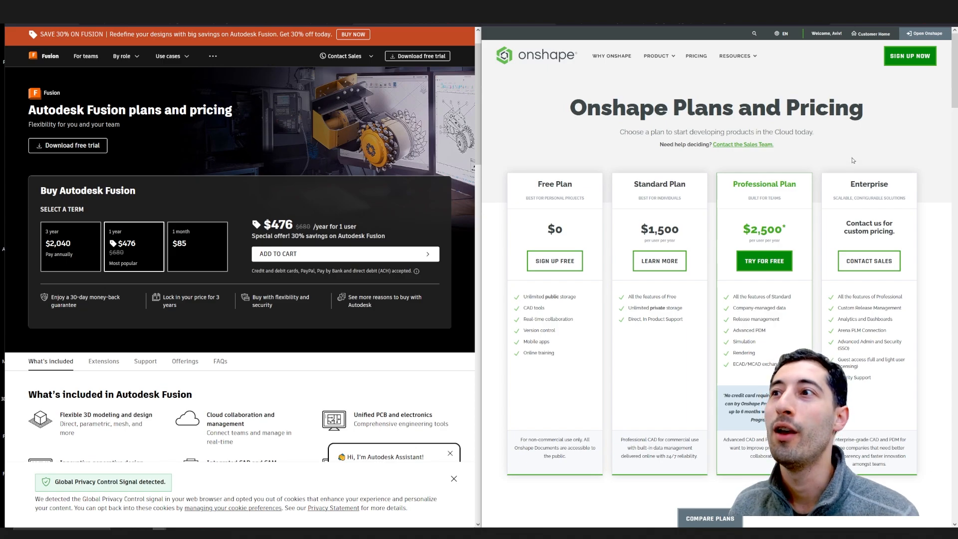
mouse_move(714, 174)
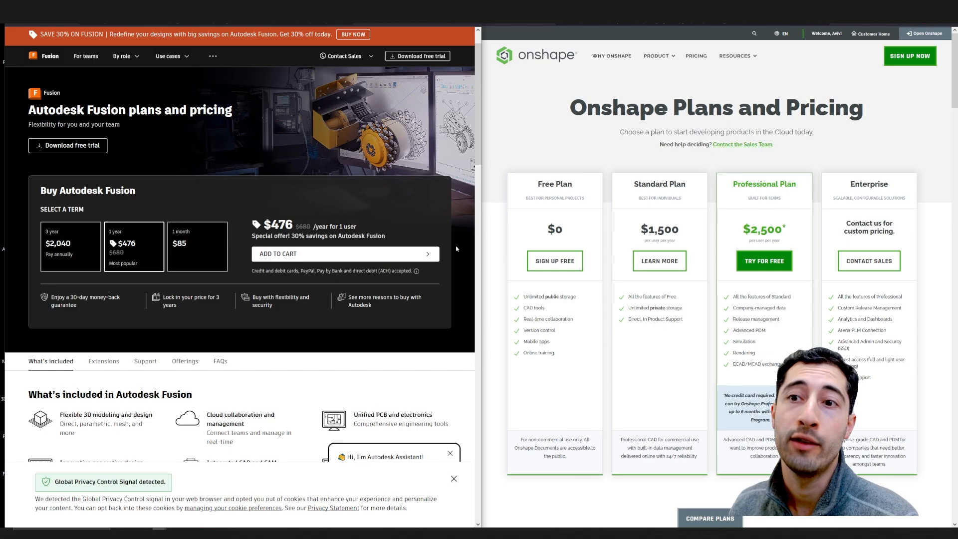
- Scroll the Autodesk Fusion pricing page to its extensions, support options and additional offerings
scroll(down, 3)
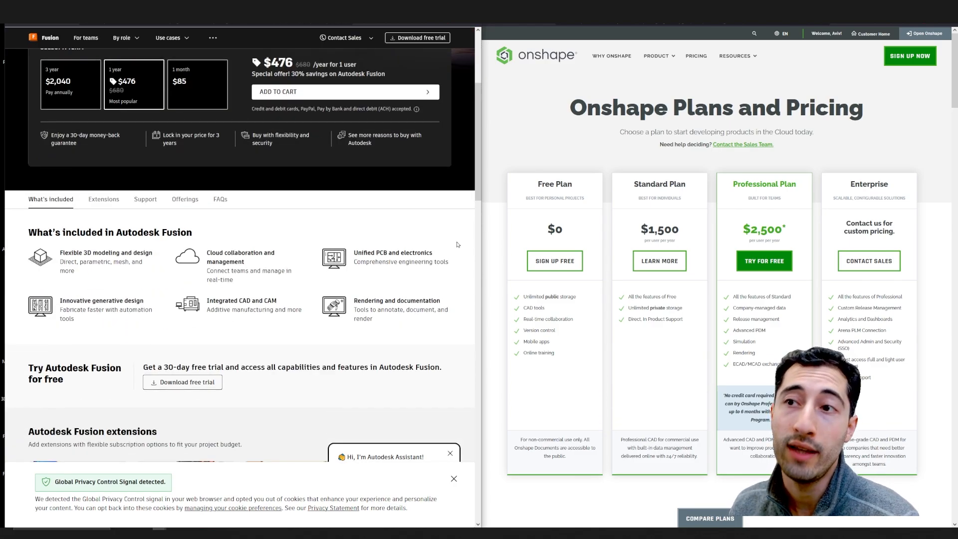
scroll(down, 3)
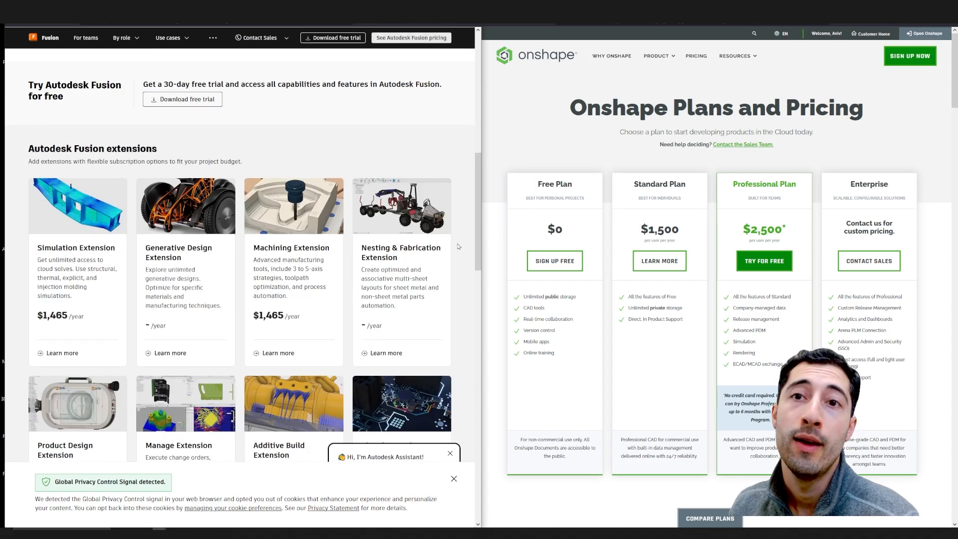
scroll(down, 3)
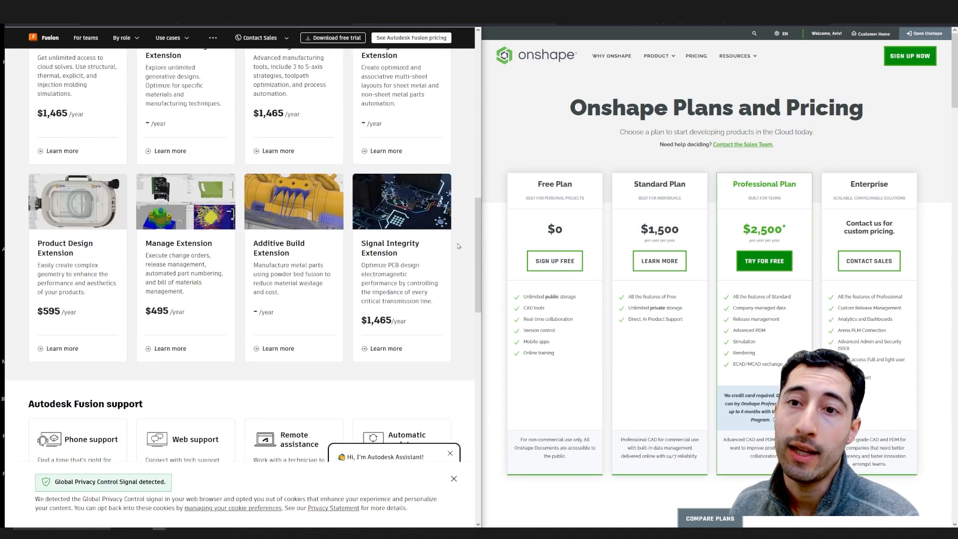
scroll(down, 3)
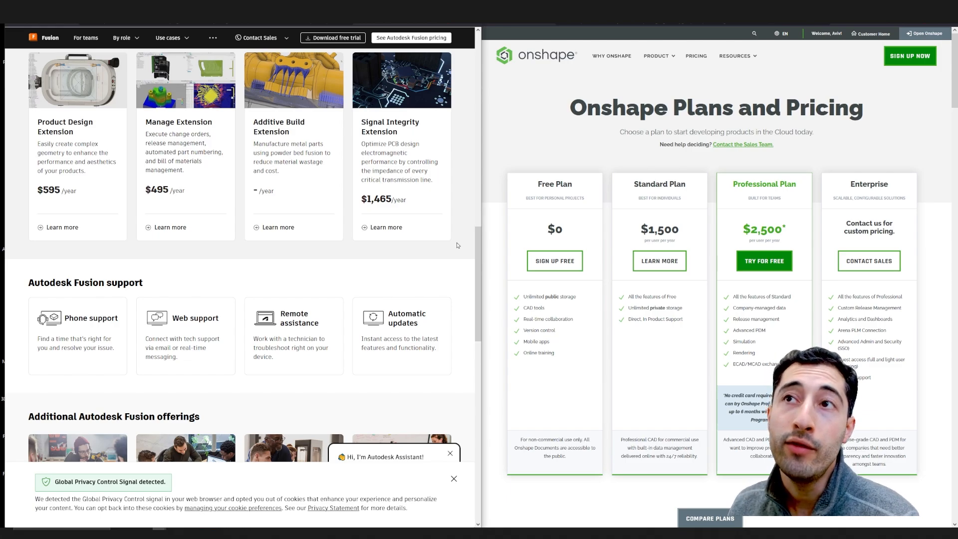
scroll(down, 3)
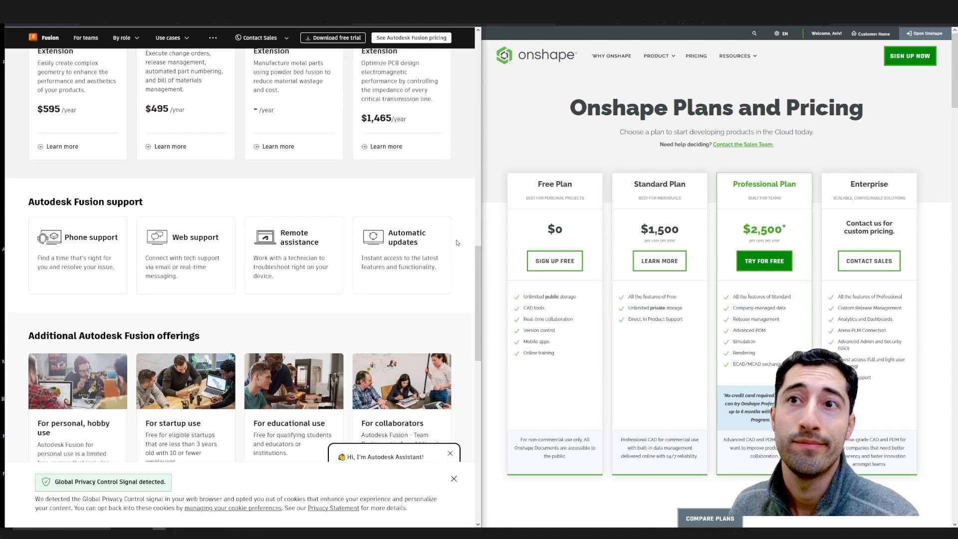